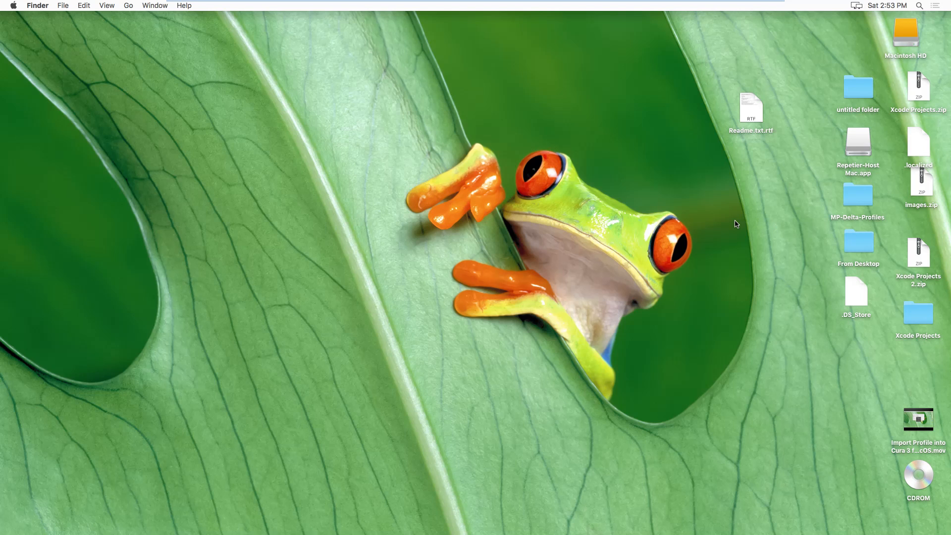
mouse_move(195, 87)
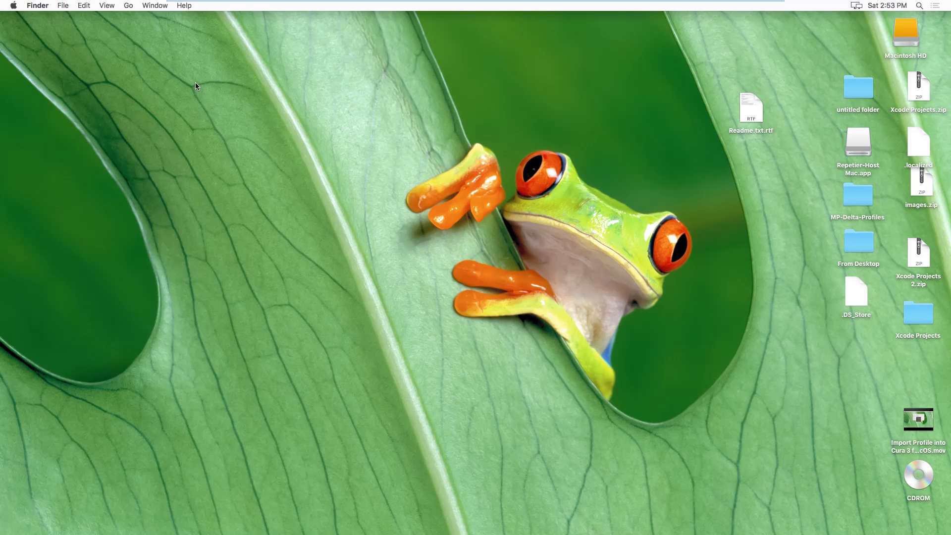
mouse_move(178, 69)
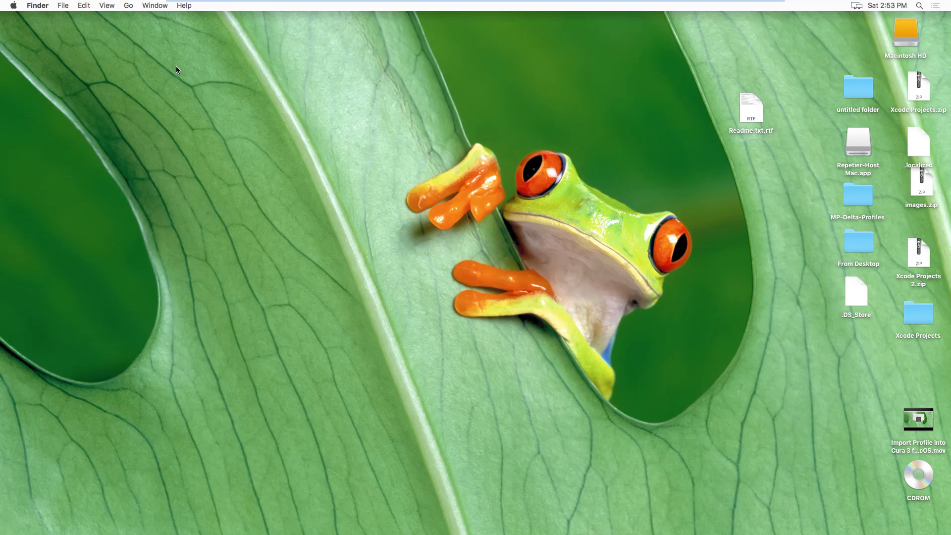
mouse_move(152, 44)
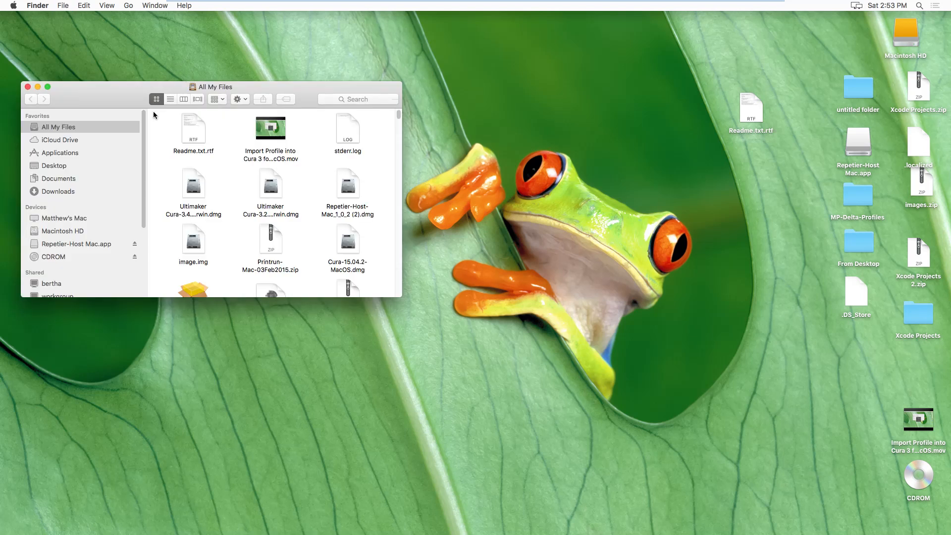
mouse_move(65, 220)
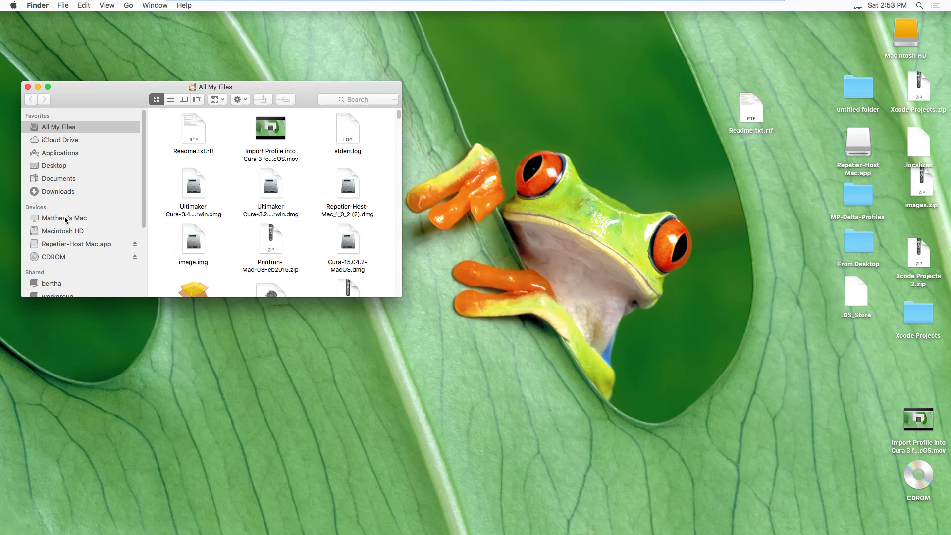
Step: Open Macintosh HD from the sidebar and switch to List view with dates and sizes
left_click(63, 219)
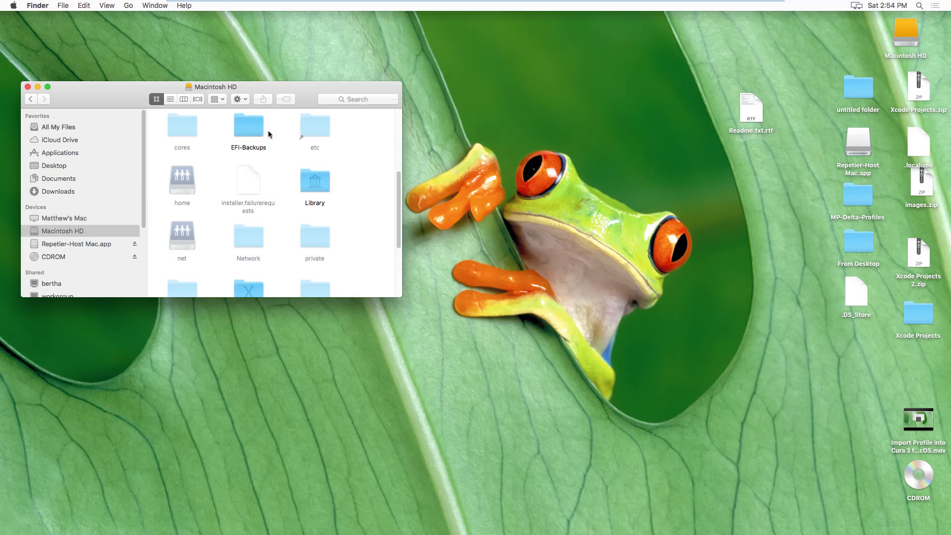
left_click(170, 99)
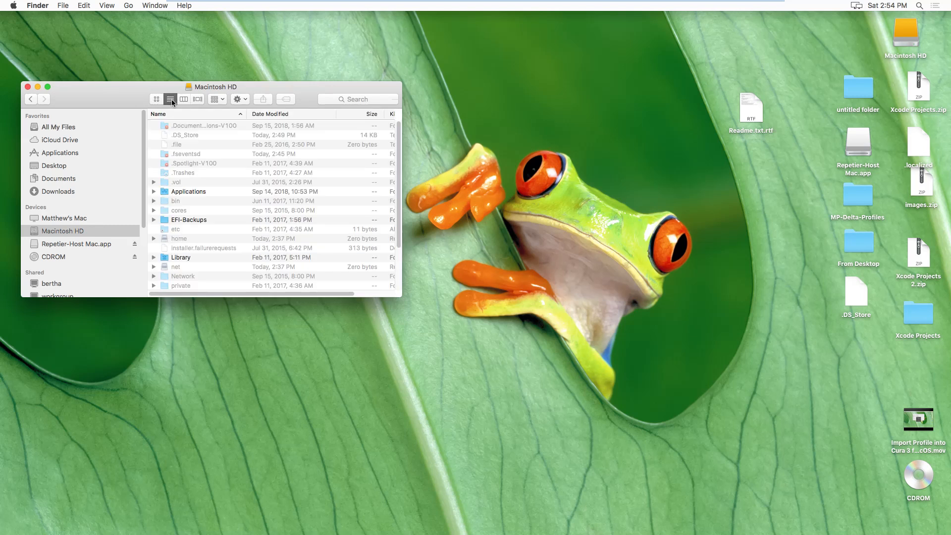
mouse_move(53, 90)
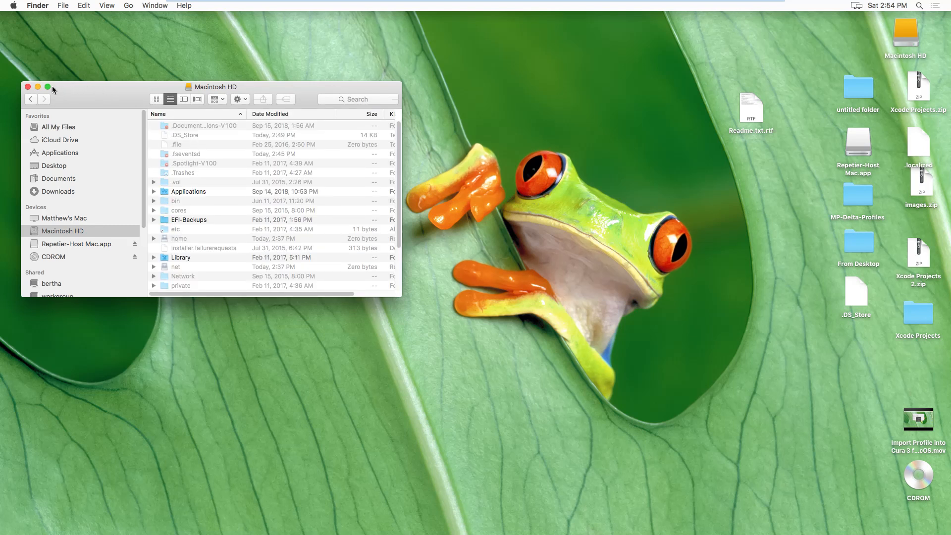
Step: Maximize the window and expand Users, home, Library, Application Support, cura and 2.7
left_click(47, 87)
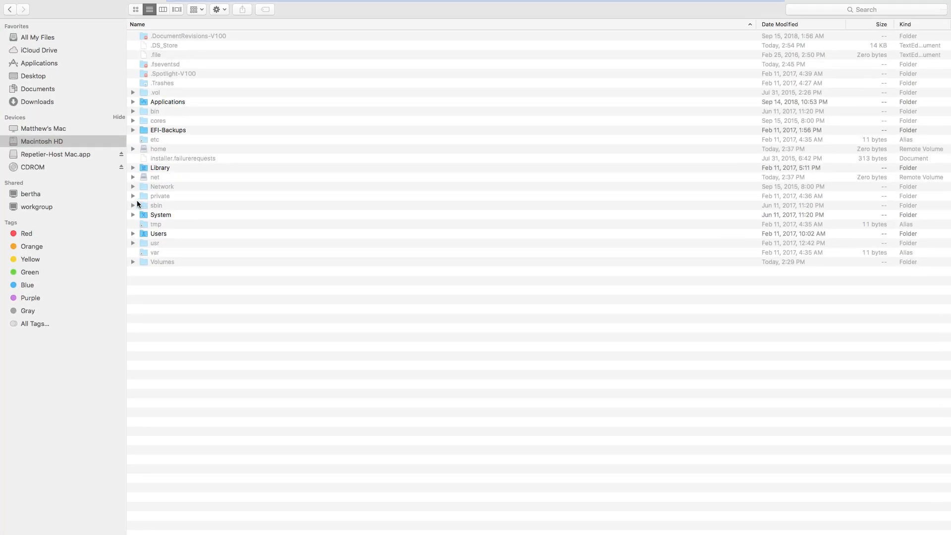
left_click(133, 233)
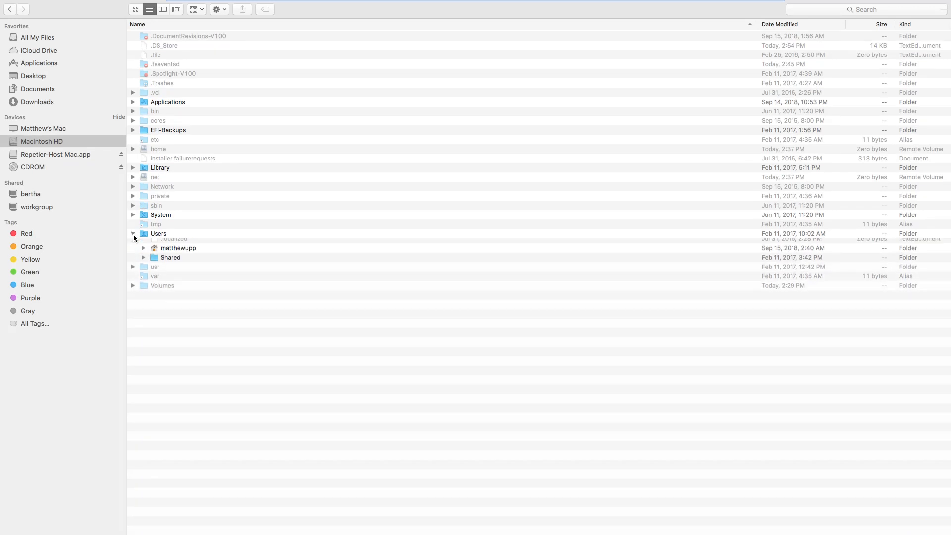
left_click(144, 252)
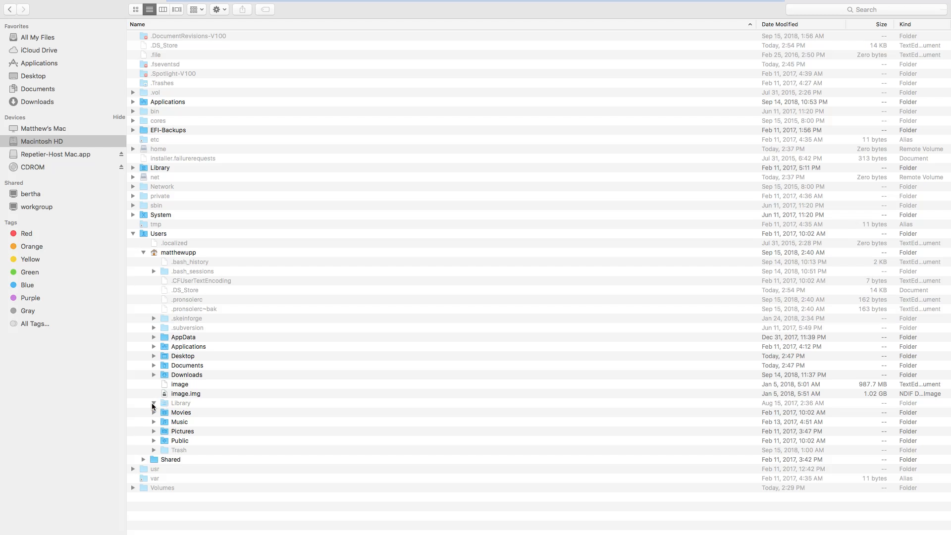
left_click(154, 403)
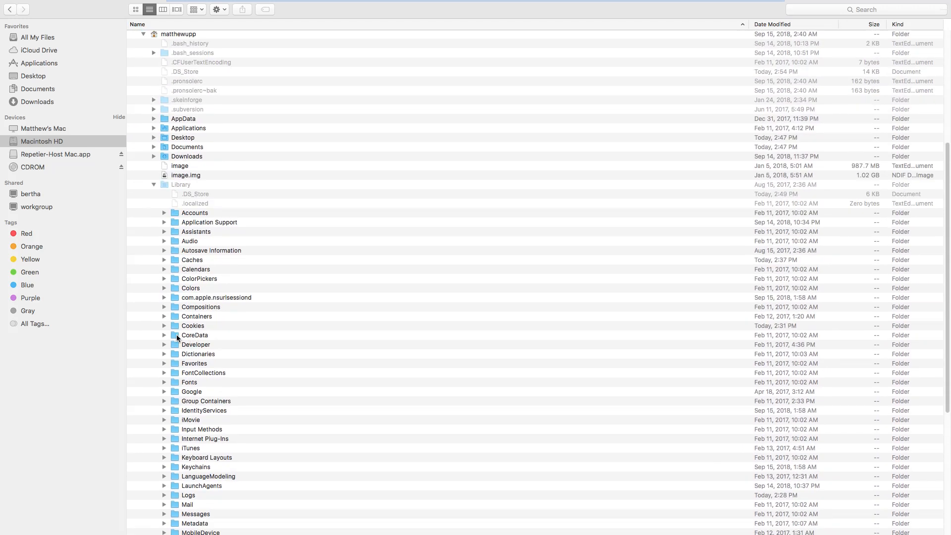
mouse_move(168, 275)
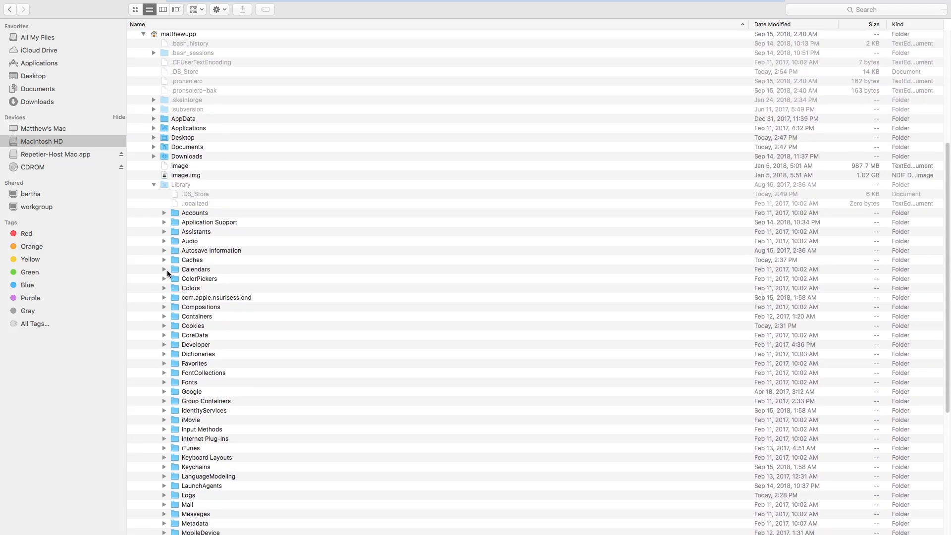
left_click(164, 222)
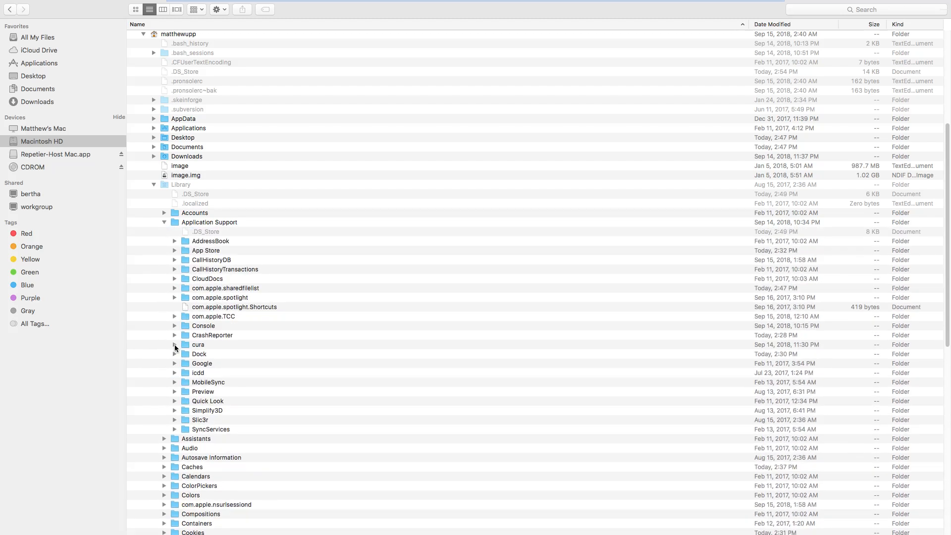
left_click(175, 345)
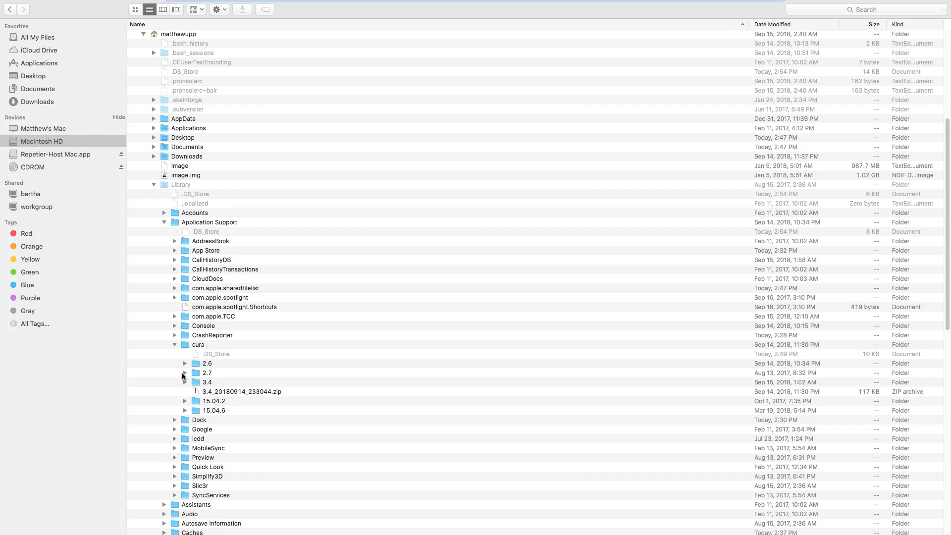
left_click(184, 372)
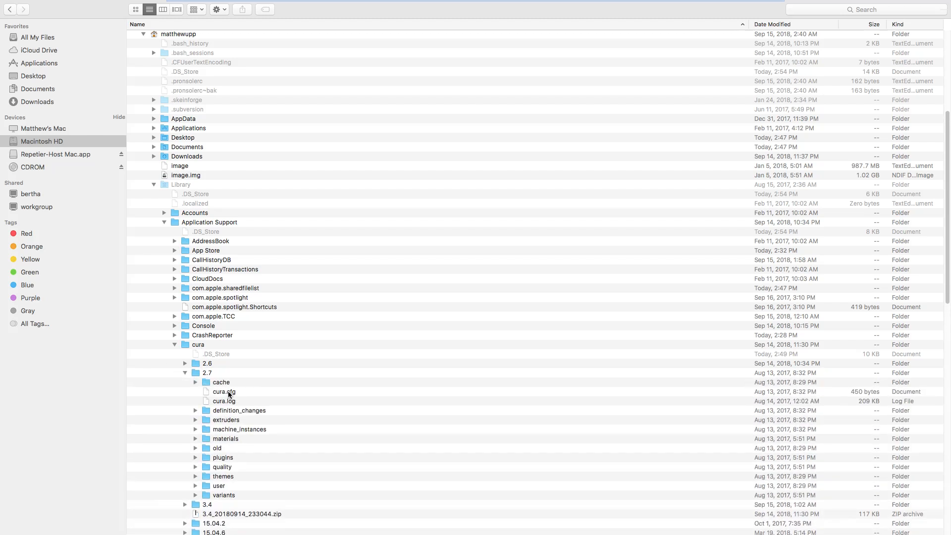
scroll("down", 3)
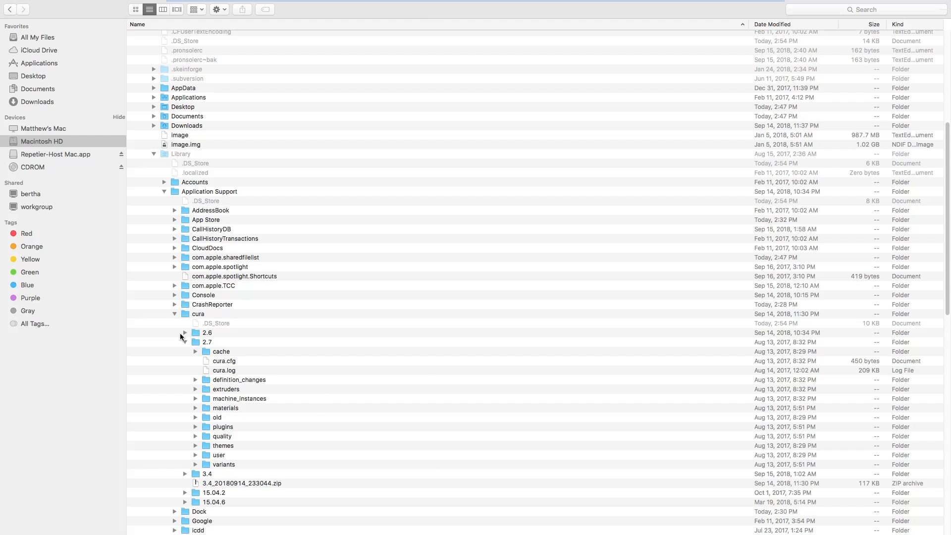
mouse_move(185, 343)
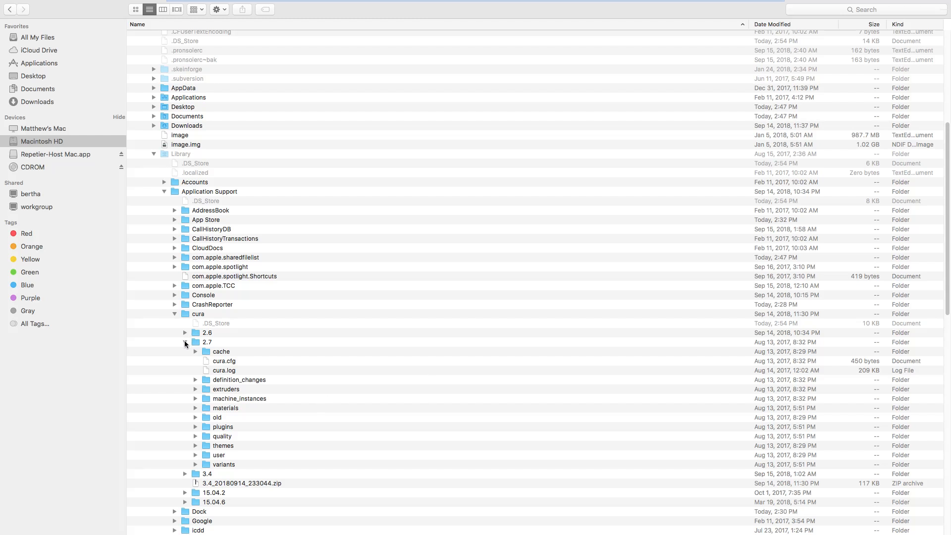
Step: Collapse the 2.7, Application Support, Library and Users folders back to top level
left_click(184, 342)
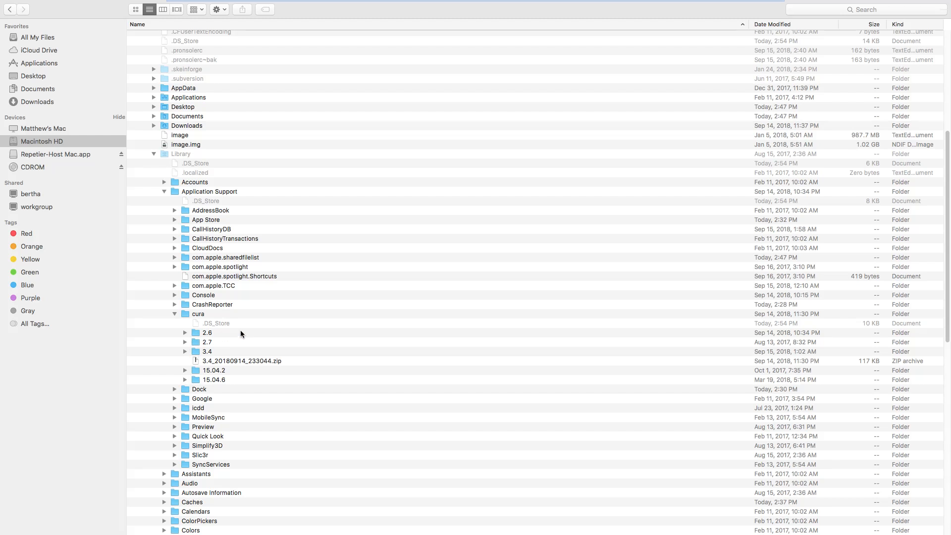
mouse_move(222, 341)
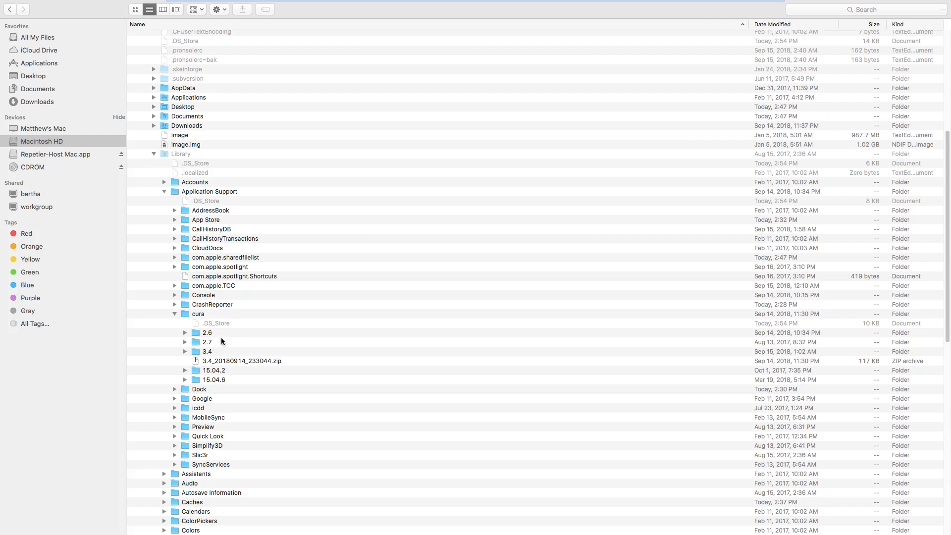
mouse_move(230, 379)
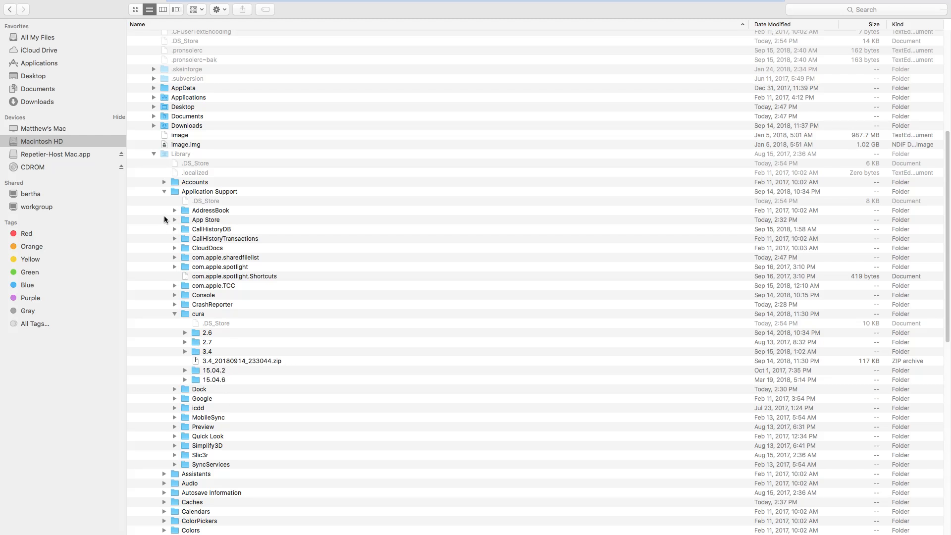
left_click(164, 191)
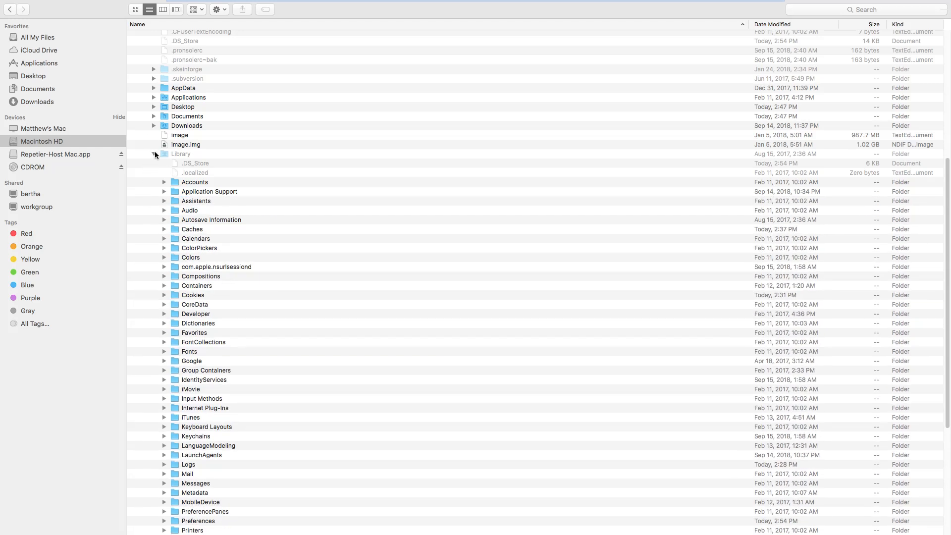
left_click(154, 153)
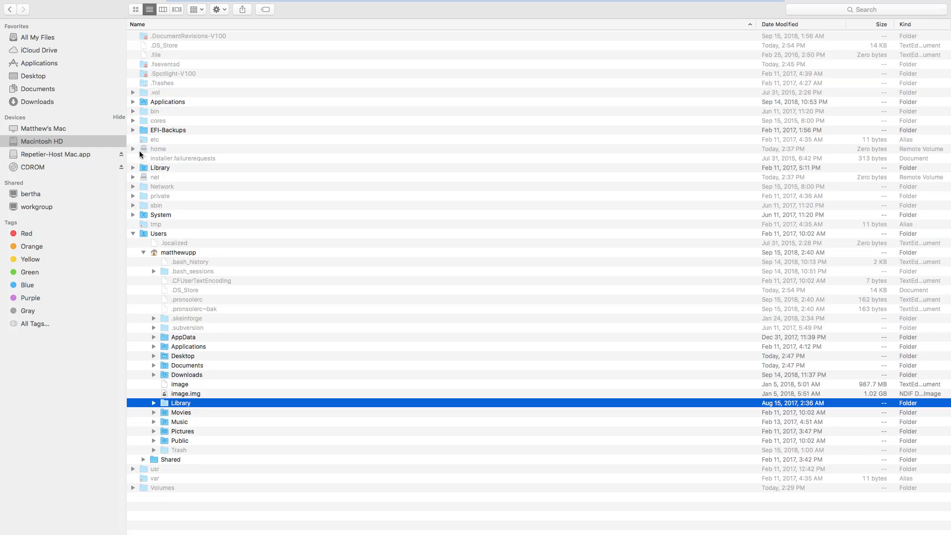
left_click(133, 234)
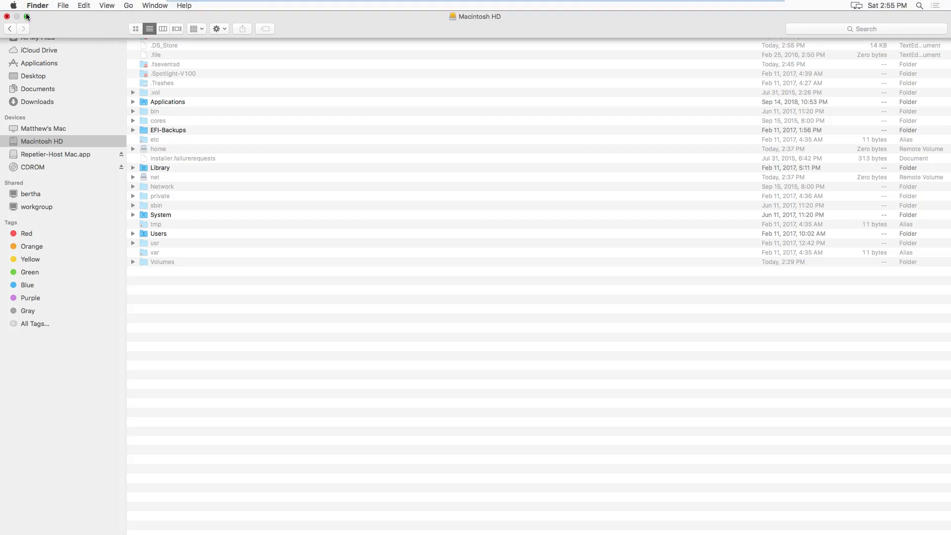
Step: Close Finder, open Readme.txt.rtf in TextEdit and copy the macOS settings path
left_click(9, 17)
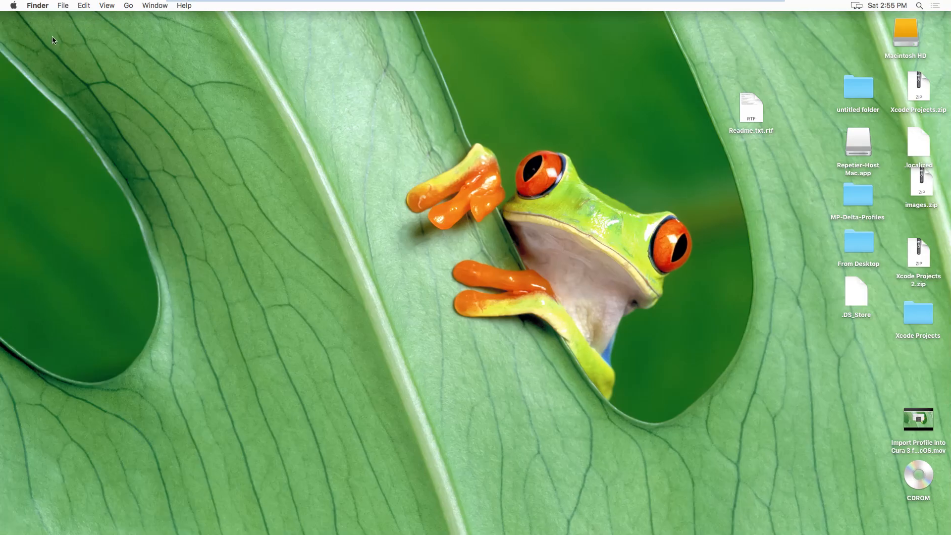
left_click(751, 109)
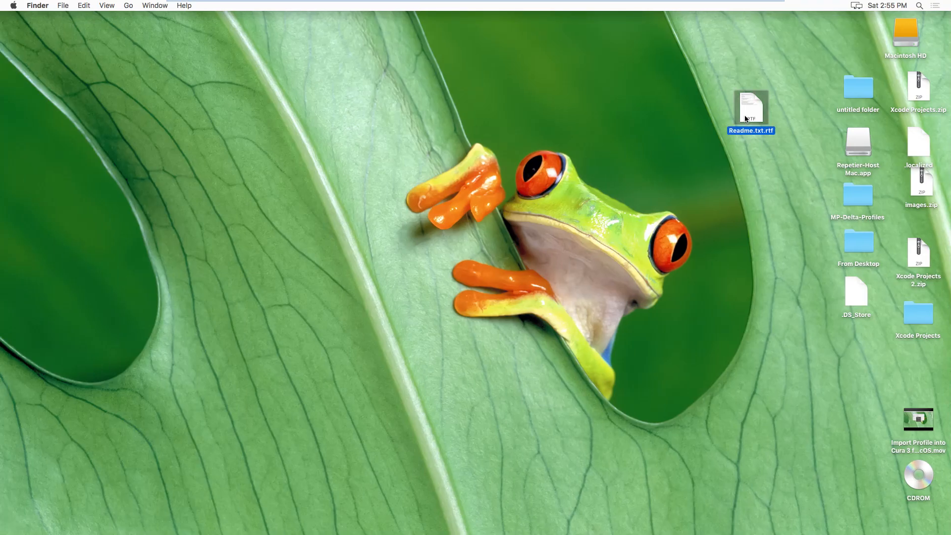
double_click(751, 108)
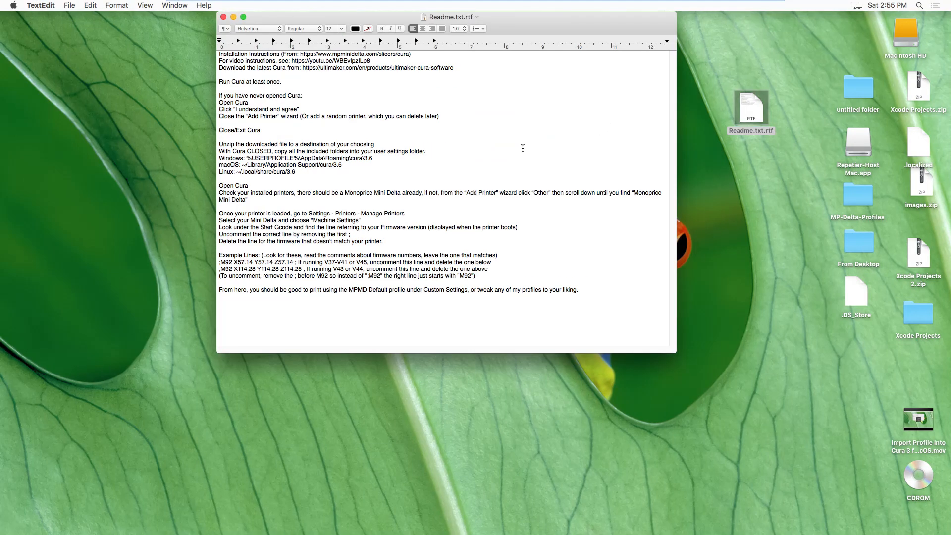
left_click(220, 54)
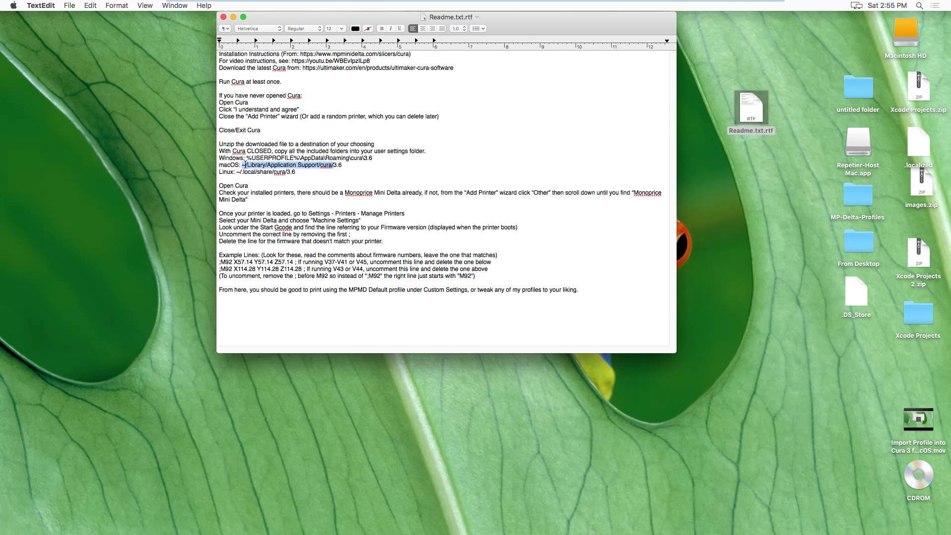
right_click(286, 164)
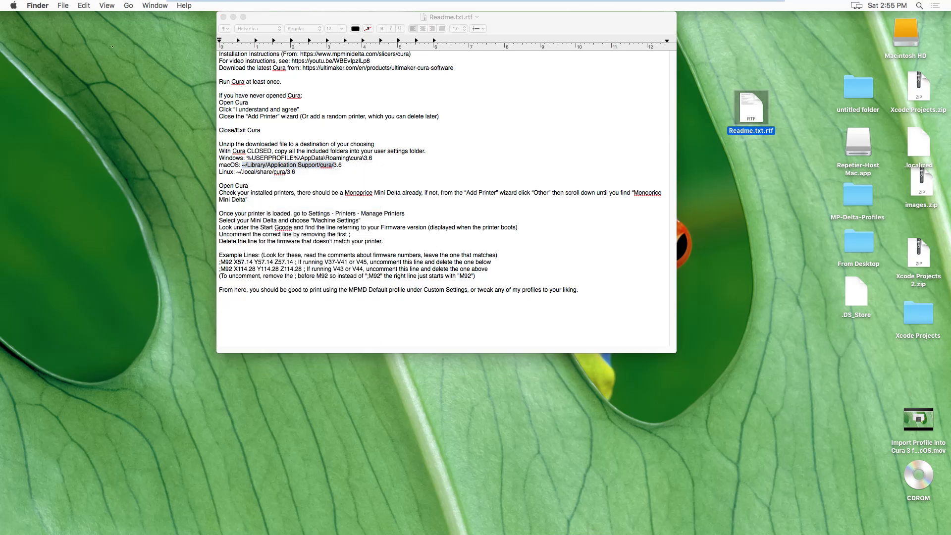
Step: Paste the copied path into Go to Folder to reach ~/Library/Application Support/cura/
left_click(128, 6)
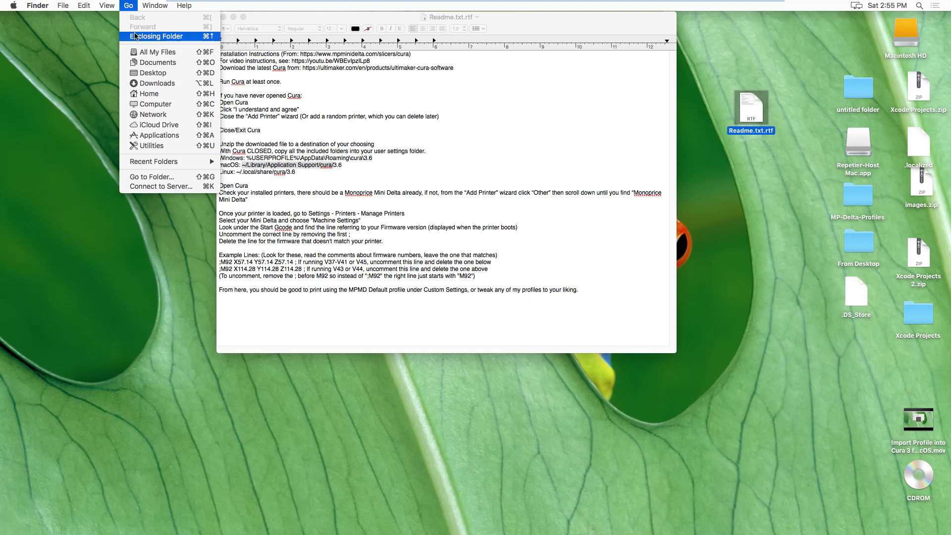
mouse_move(156, 177)
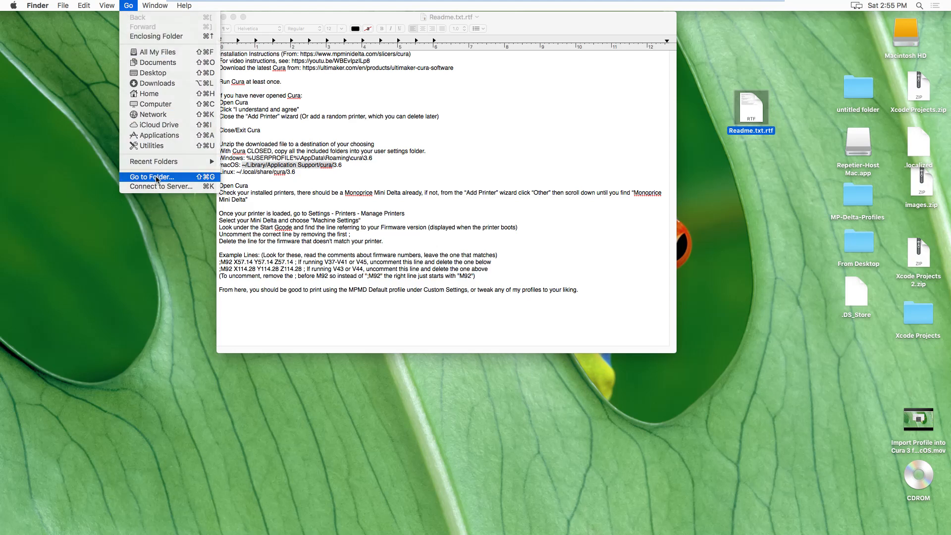
left_click(152, 176)
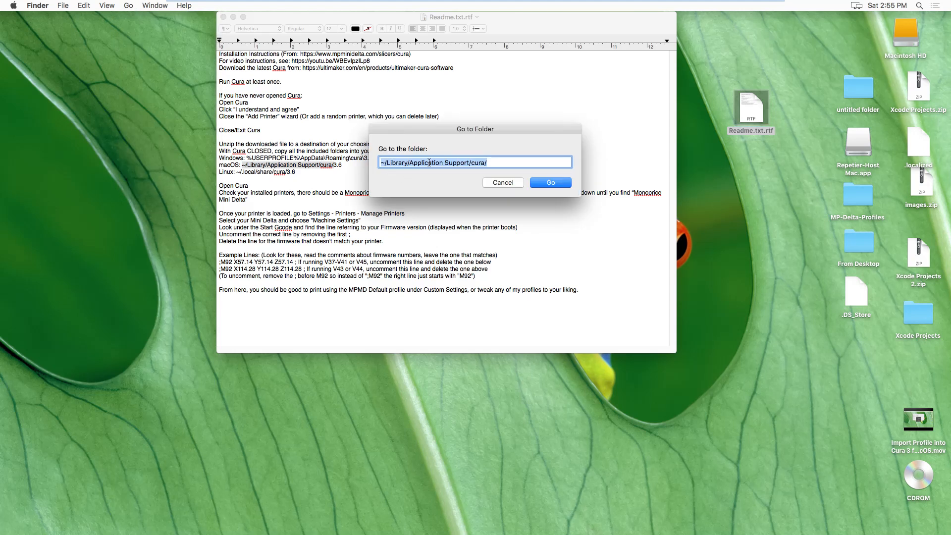
right_click(473, 162)
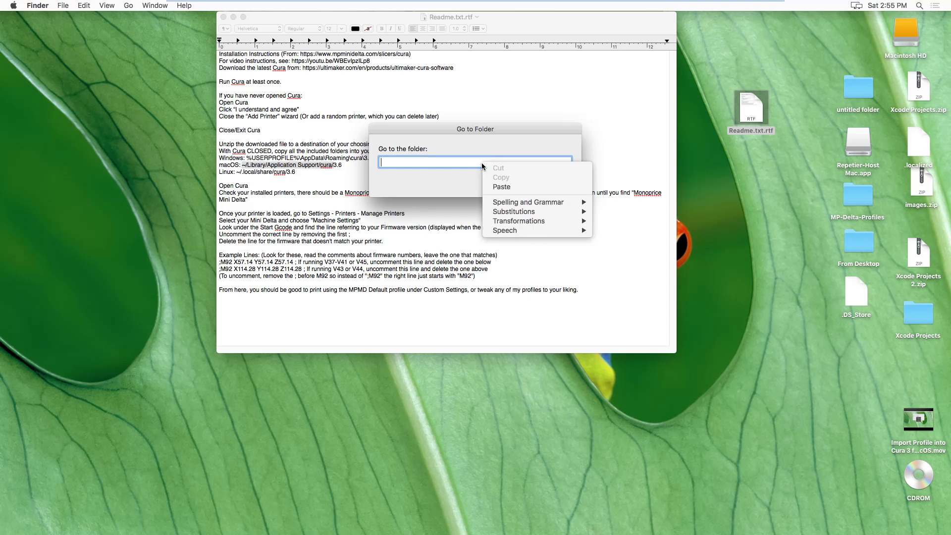
left_click(501, 186)
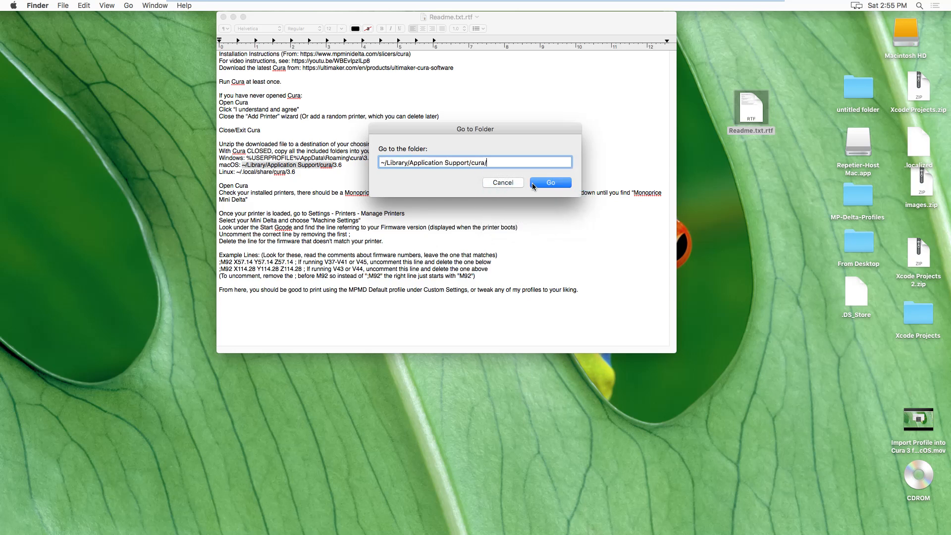
left_click(549, 183)
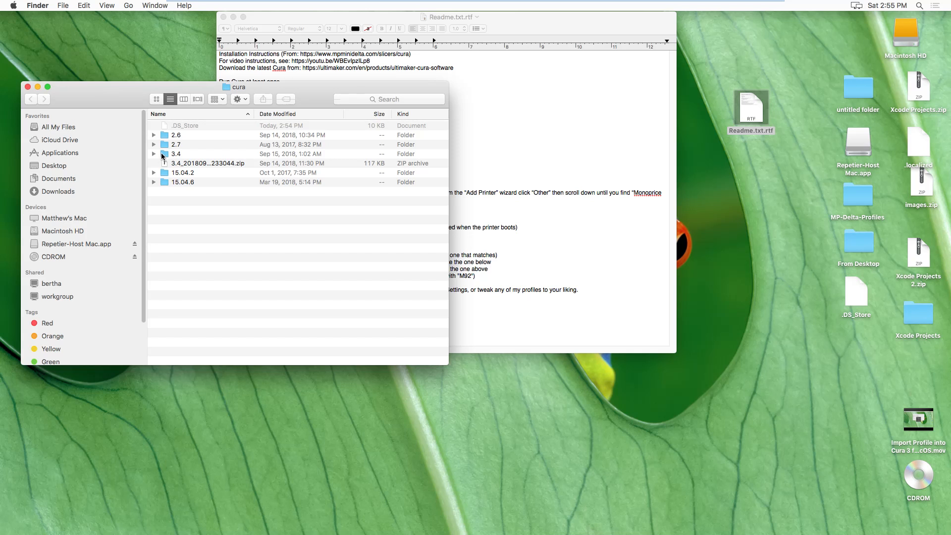
mouse_move(99, 103)
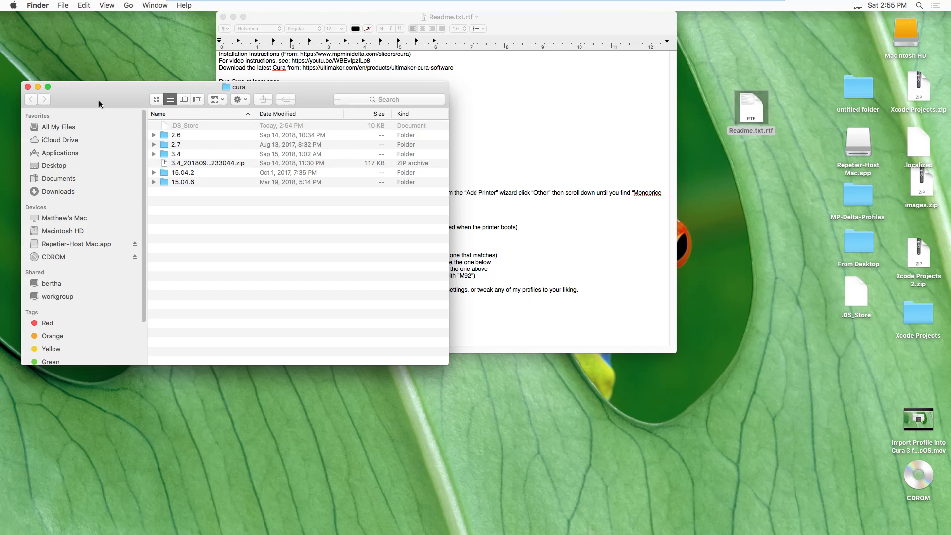
Step: Try going to the cura/3.6 folder through Go to Folder
left_click(27, 87)
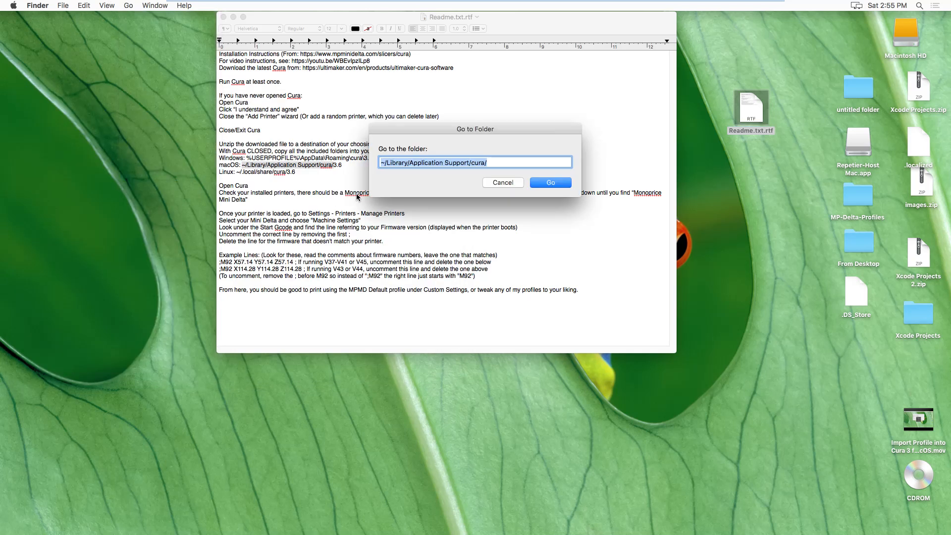
type("3")
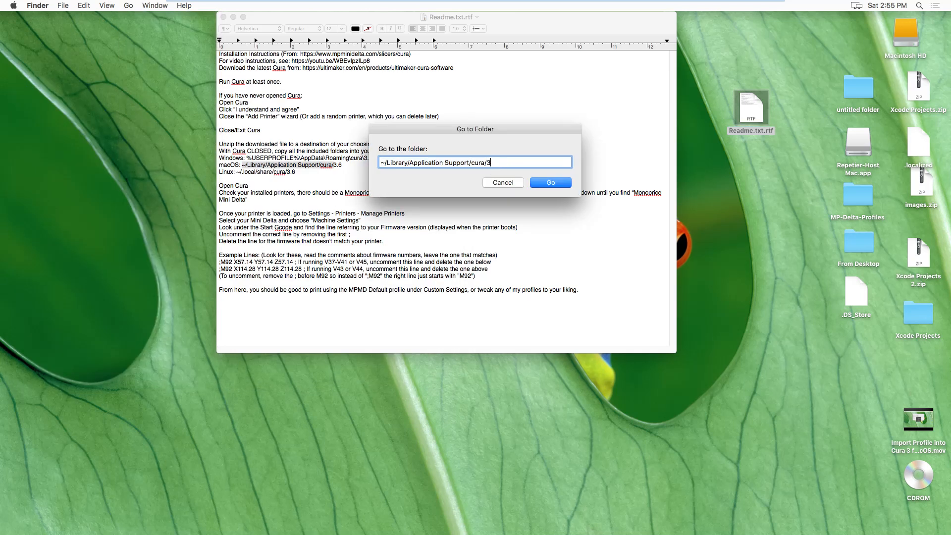
type(".6")
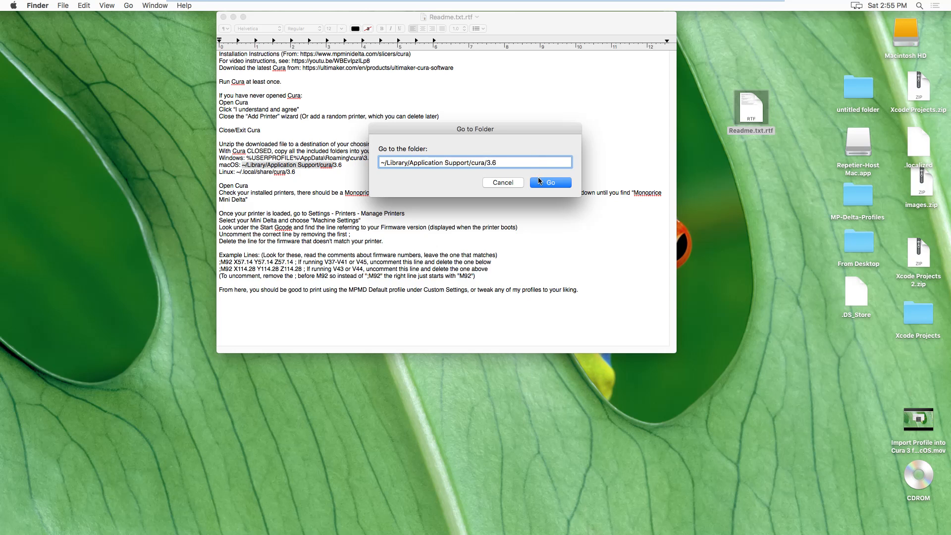
left_click(549, 183)
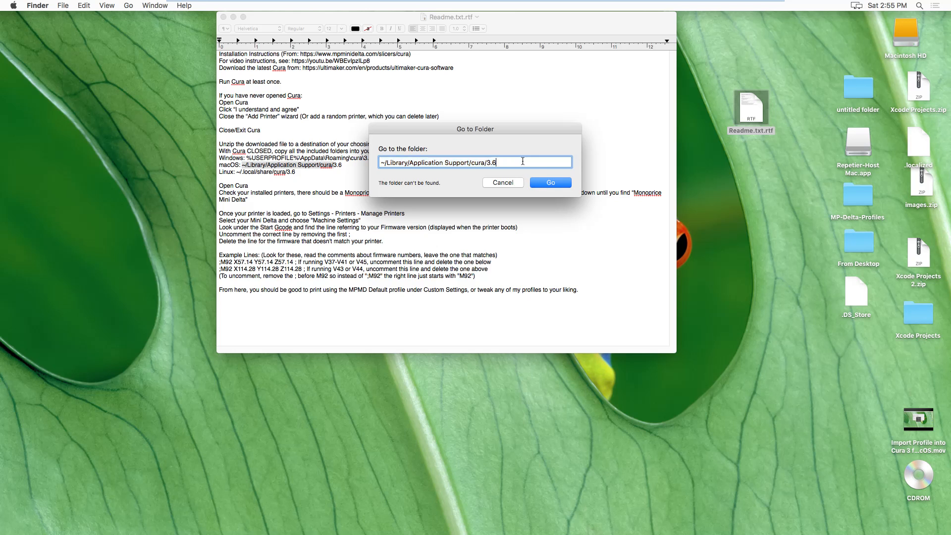
Step: Change the path to cura/3.4 and open that settings folder
type("7")
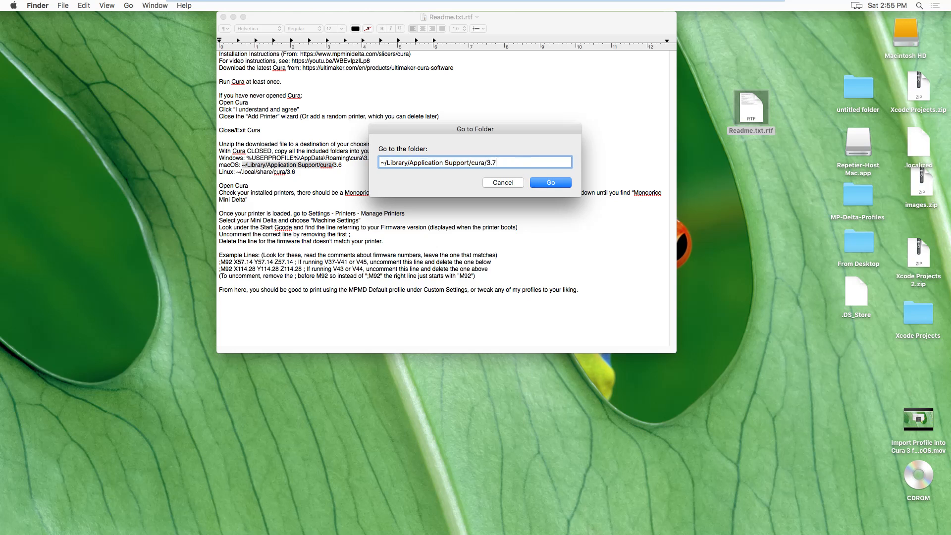
type("3.4")
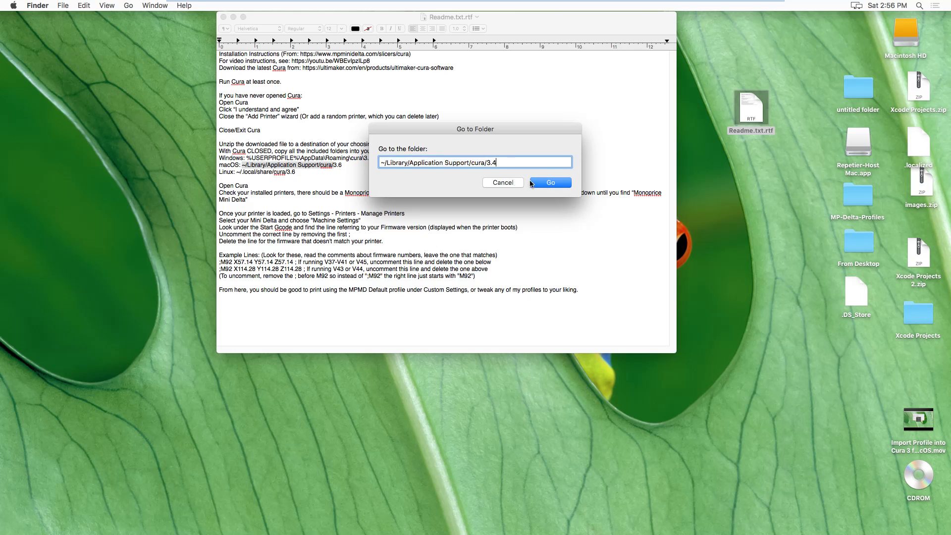
left_click(549, 183)
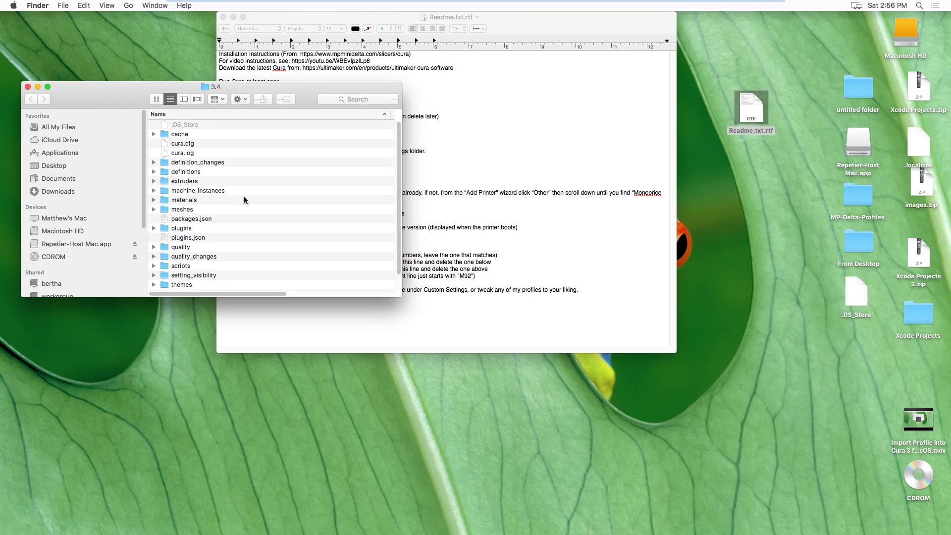
mouse_move(547, 186)
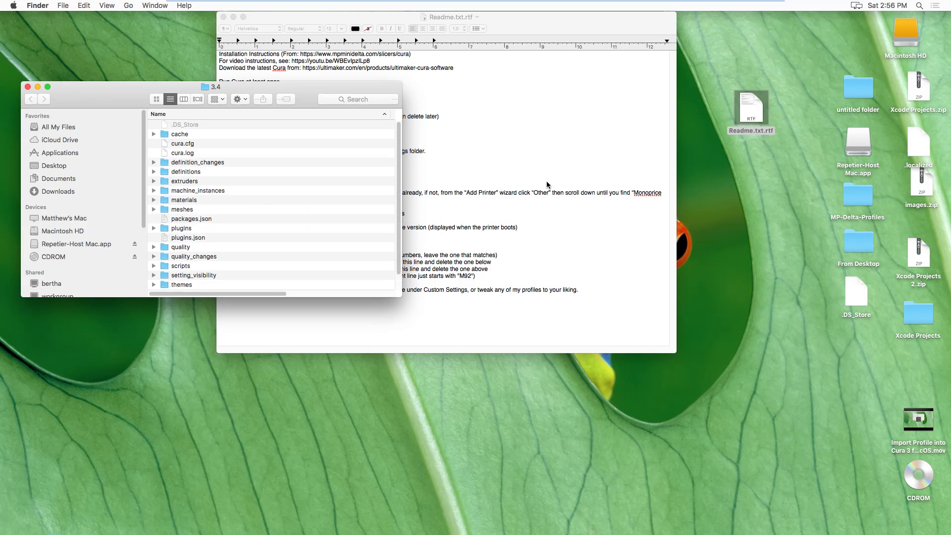
mouse_move(304, 219)
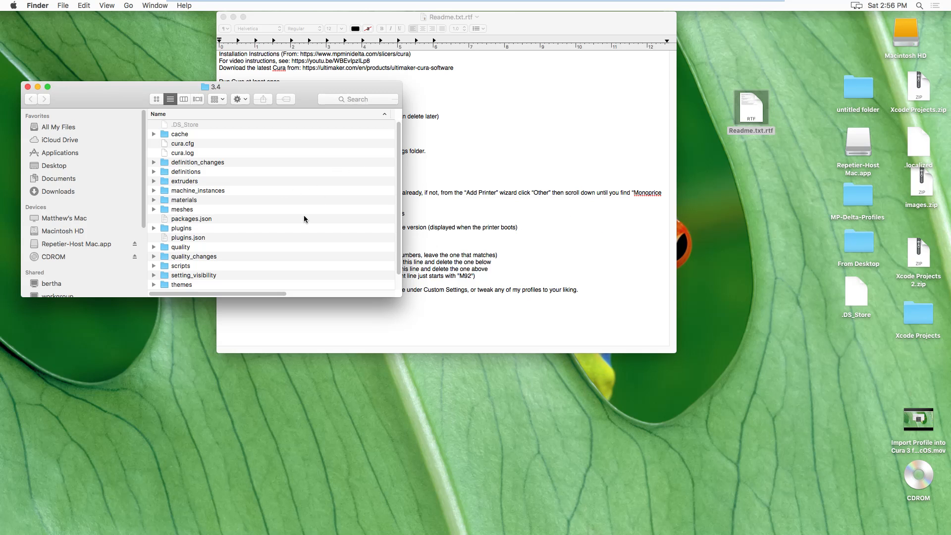
mouse_move(270, 214)
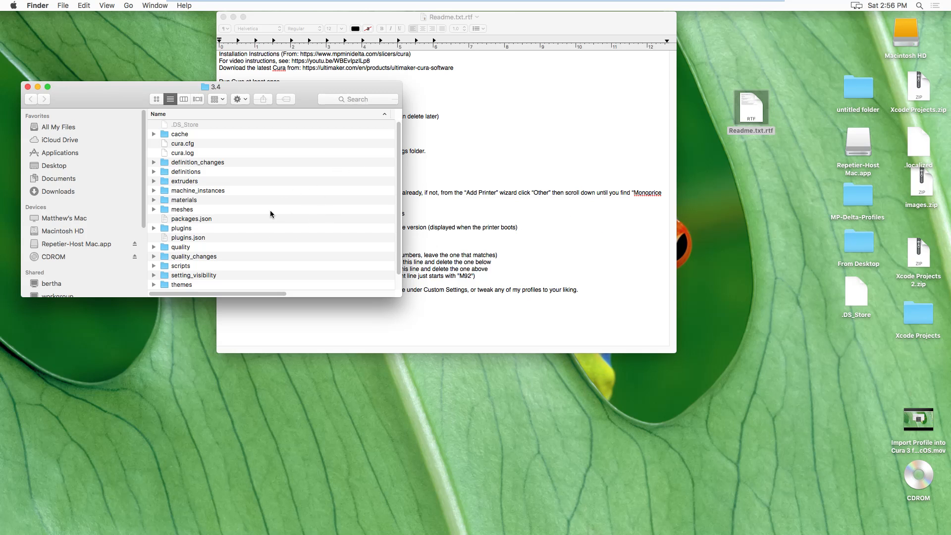